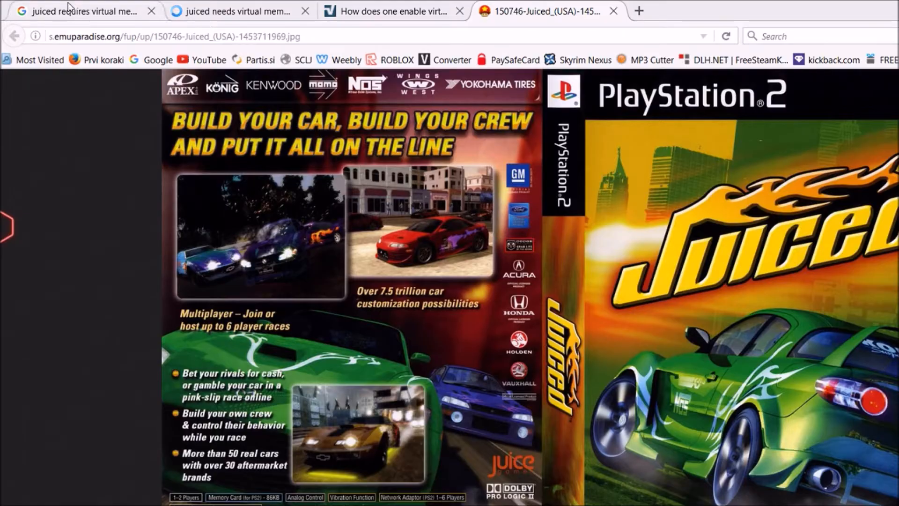
Browse the Google results and virtual memory threads, then scroll the Geeks to Go Juiced thread
left_click(81, 11)
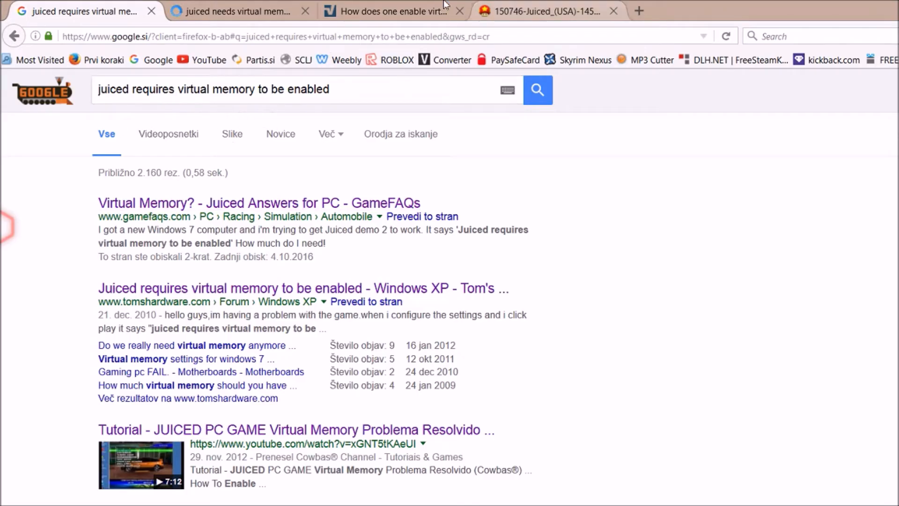
left_click(545, 11)
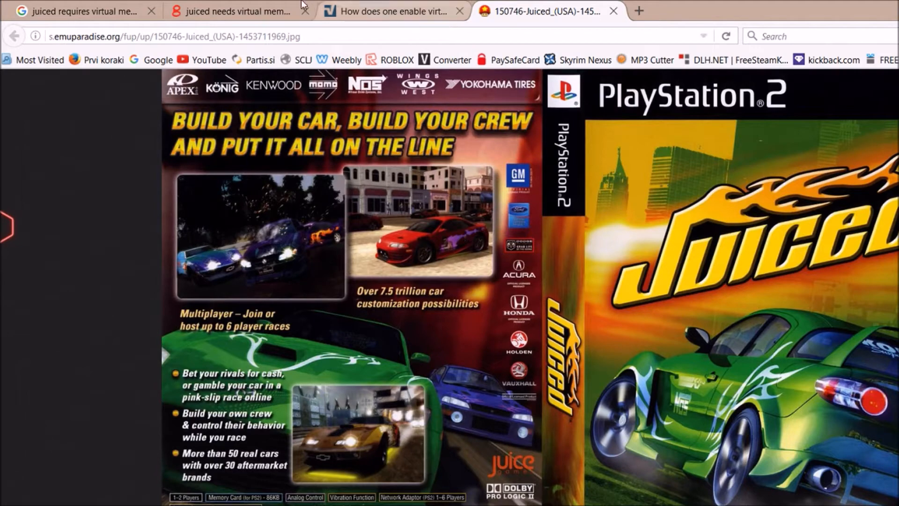
left_click(393, 10)
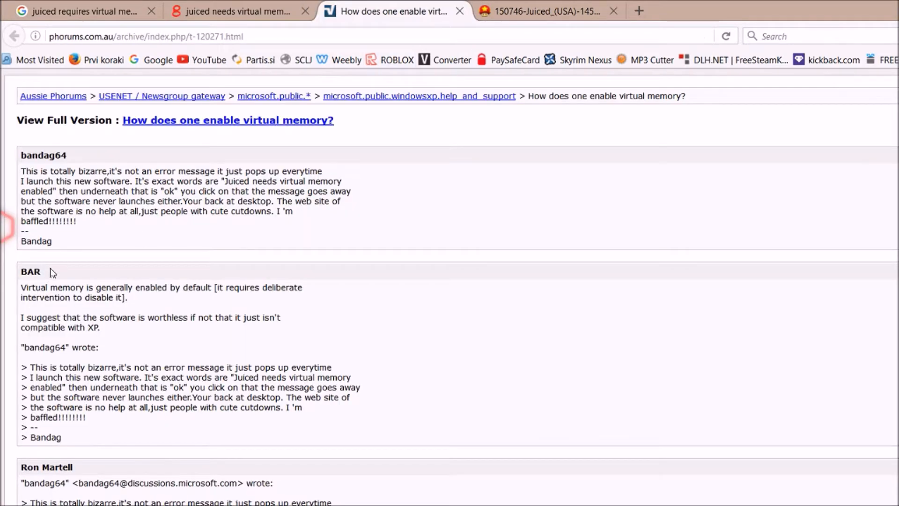
left_click(232, 11)
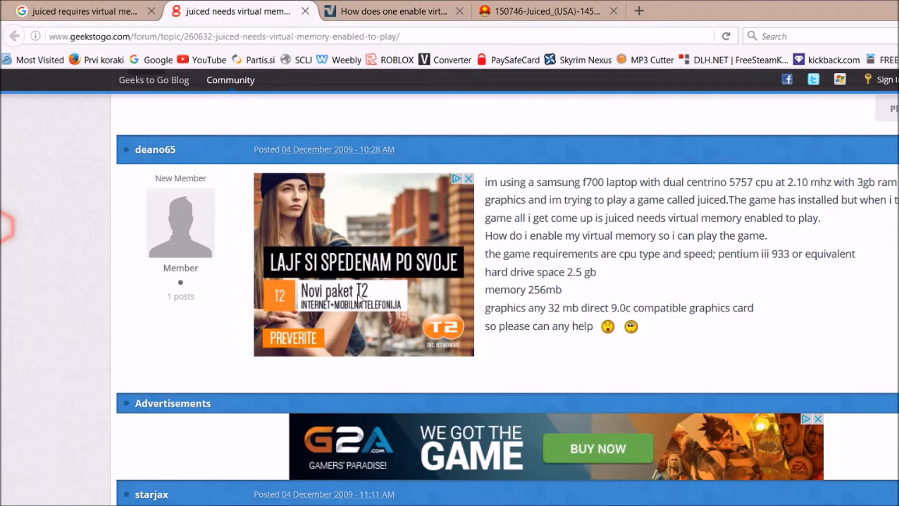
scroll("down", 3)
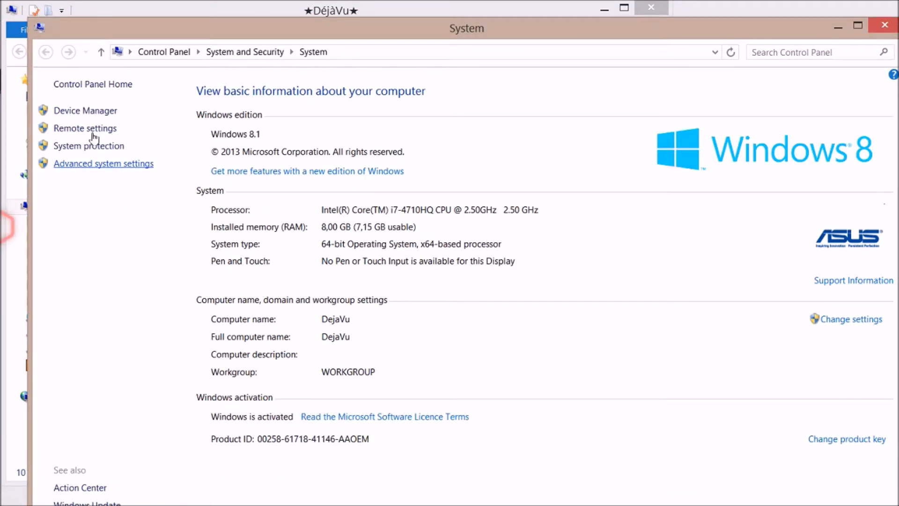
Review the Virtual Memory paging file sizes via Advanced system settings, then dismiss them
left_click(104, 163)
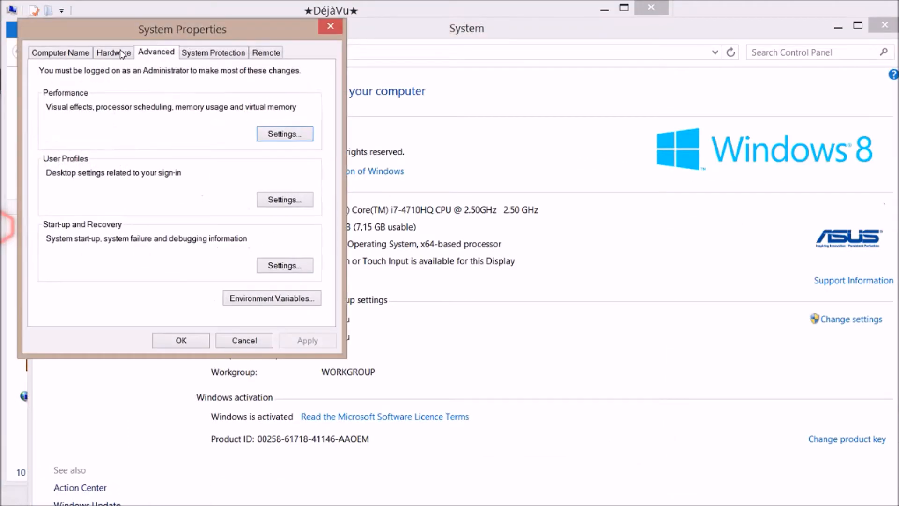
left_click(284, 133)
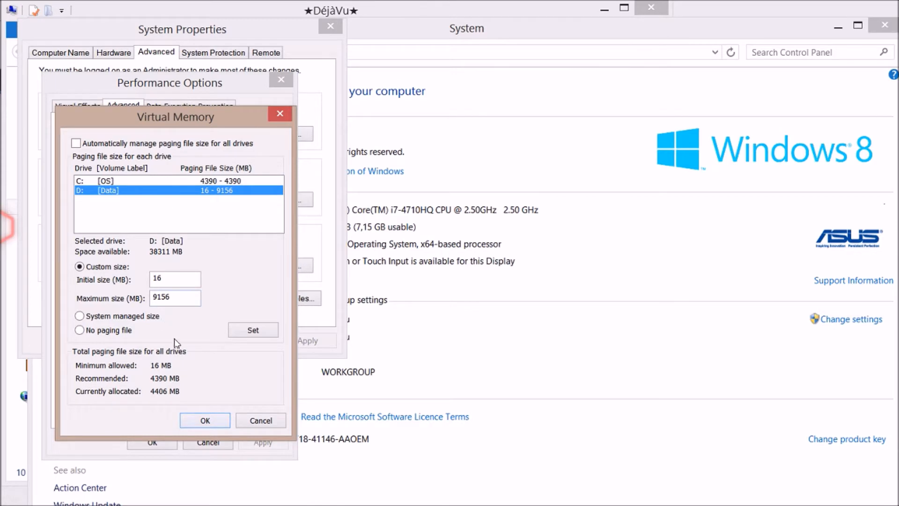
left_click(205, 421)
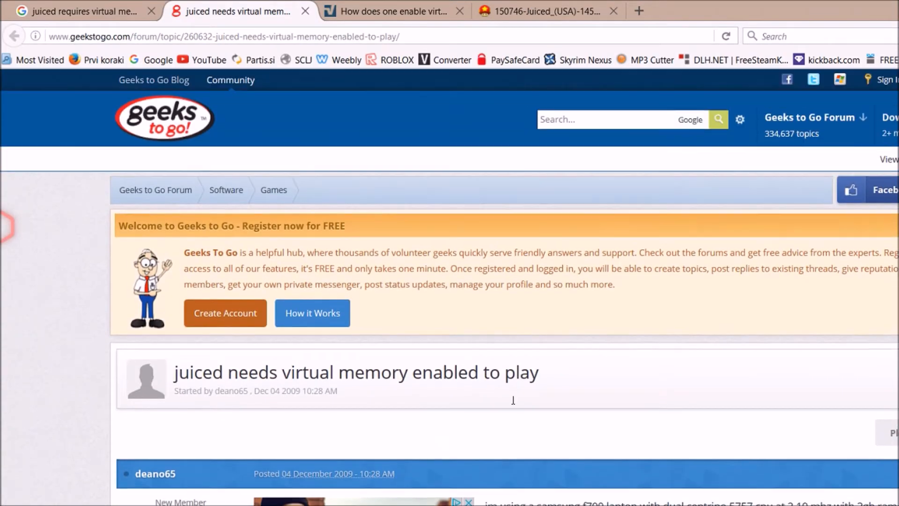
Scroll the Geeks to Go thread and switch to the Juiced PlayStation 2 box-art tab
scroll("down", 3)
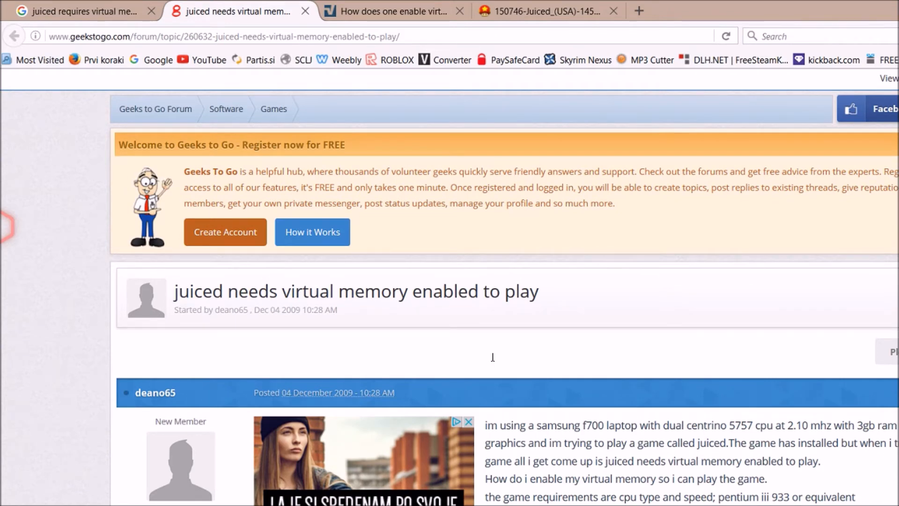
left_click(542, 11)
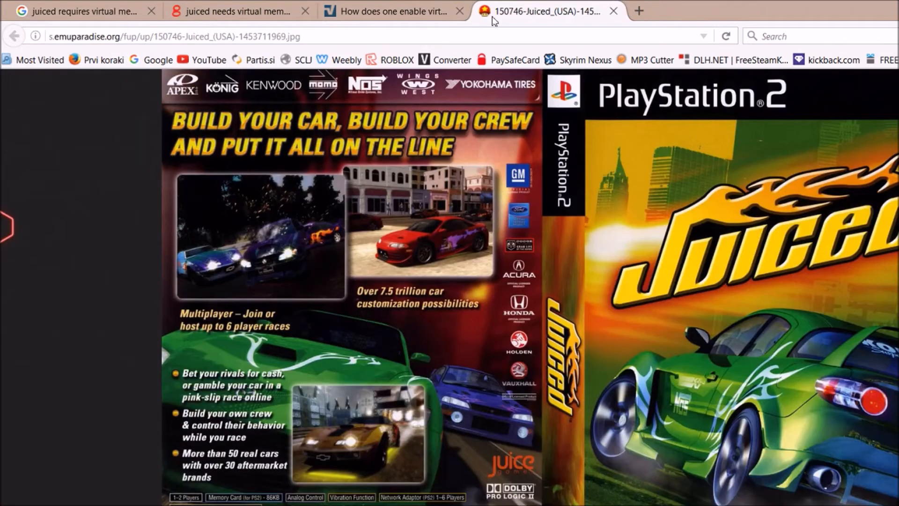
mouse_move(849, 9)
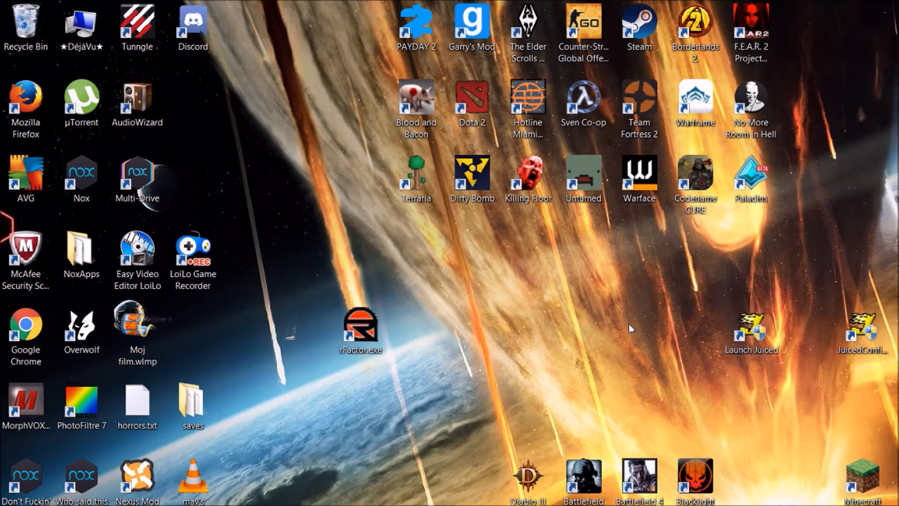
left_click(751, 329)
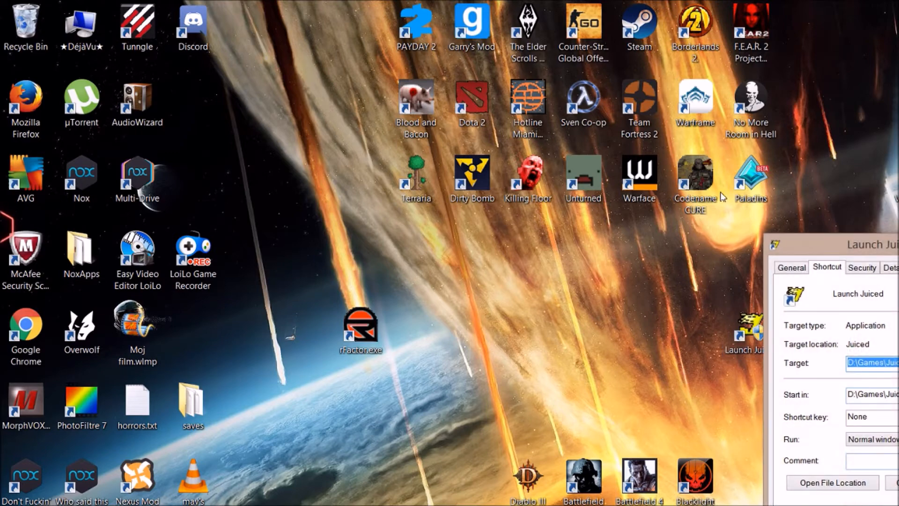
left_click_drag(835, 244, 262, 53)
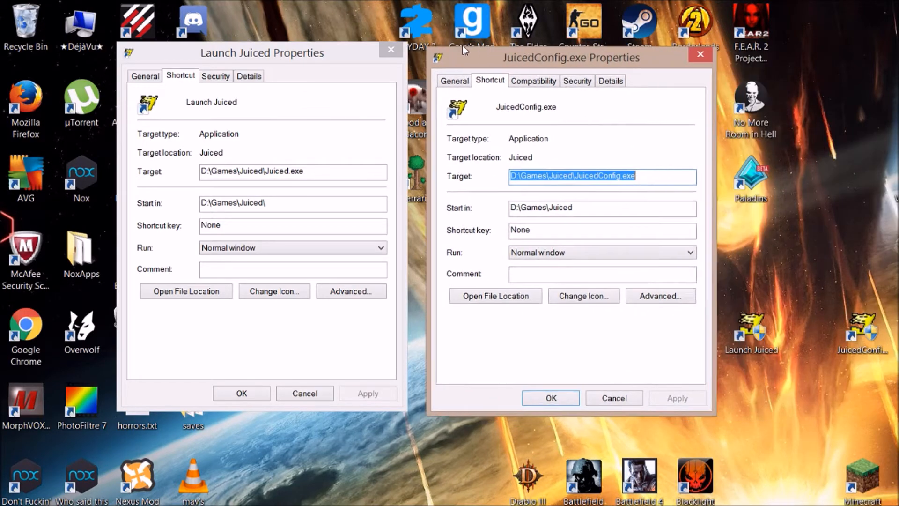
left_click(519, 84)
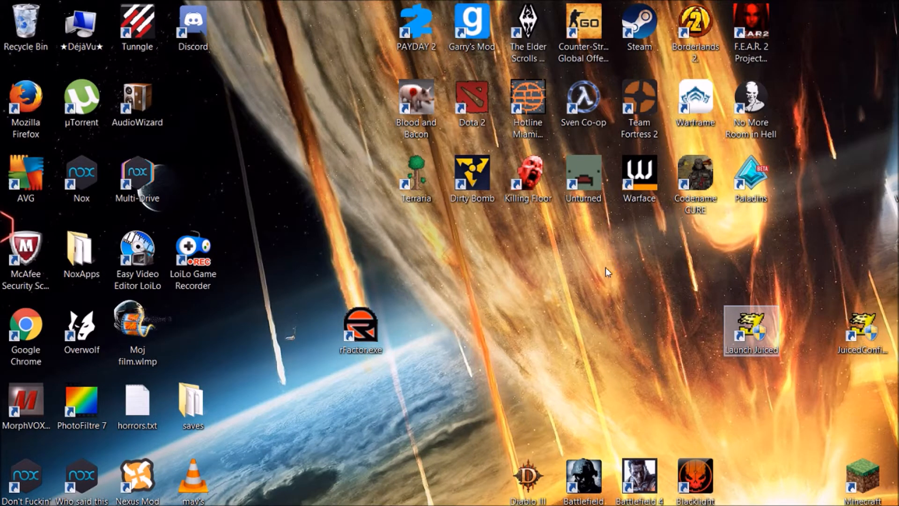
Run Troubleshoot compatibility from the Launch Juiced shortcut's context menu
right_click(751, 331)
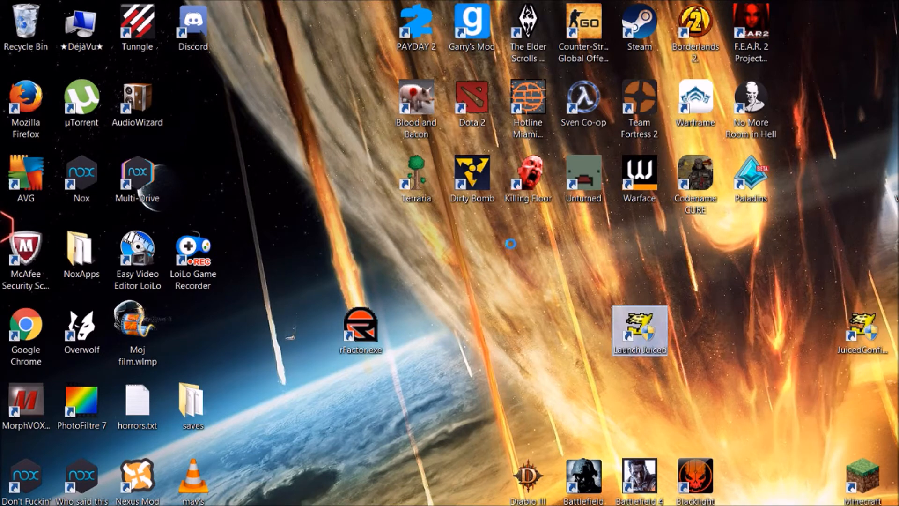
right_click(639, 331)
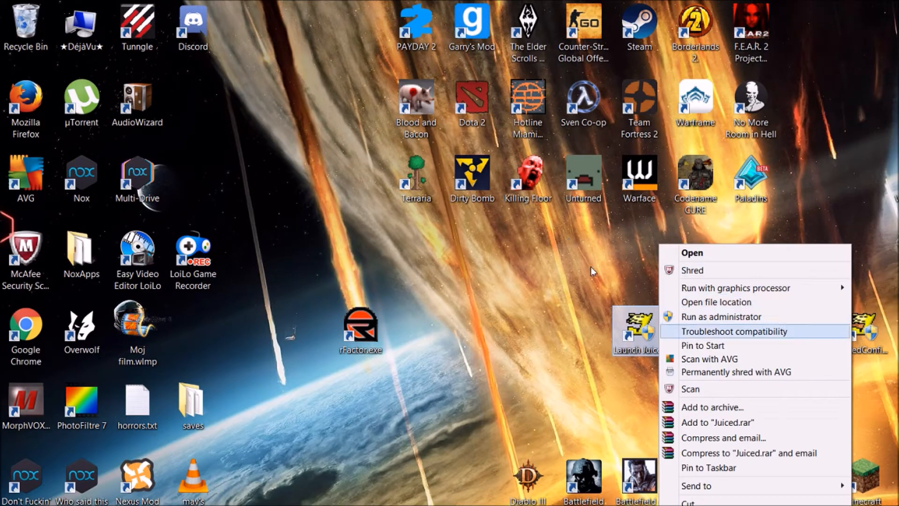
mouse_move(609, 269)
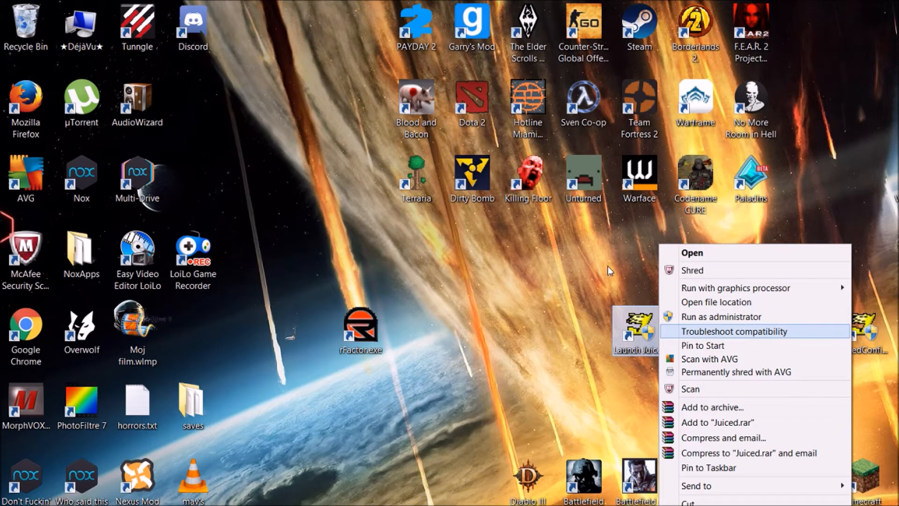
left_click(735, 331)
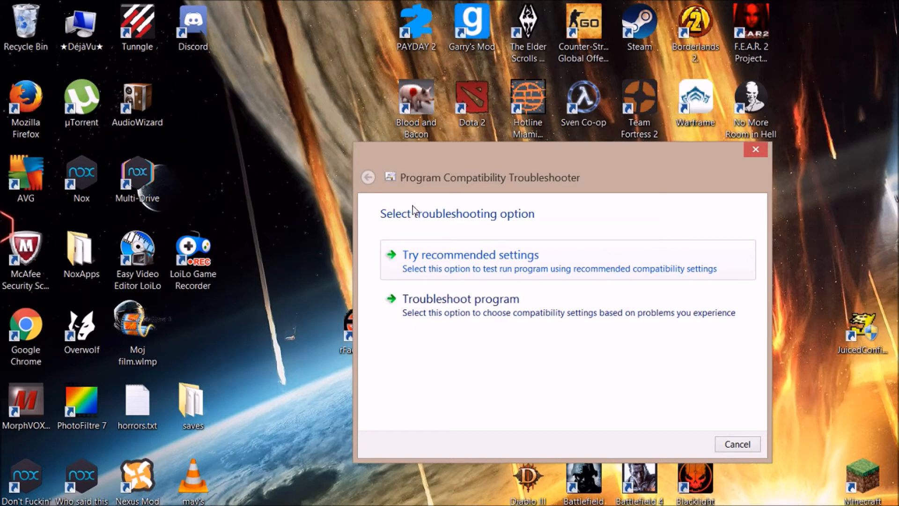
mouse_move(411, 211)
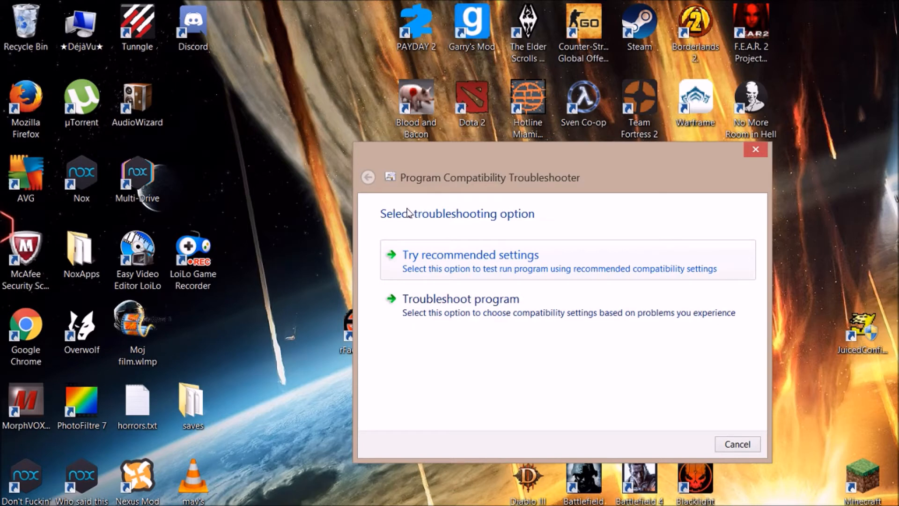
Choose Try recommended settings to apply Windows XP (Service Pack 3) mode to Juiced
left_click(469, 254)
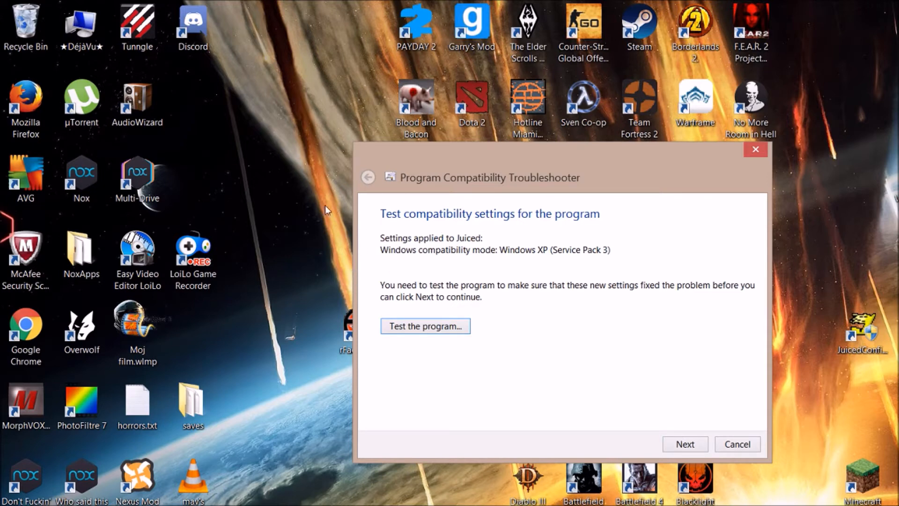
mouse_move(427, 205)
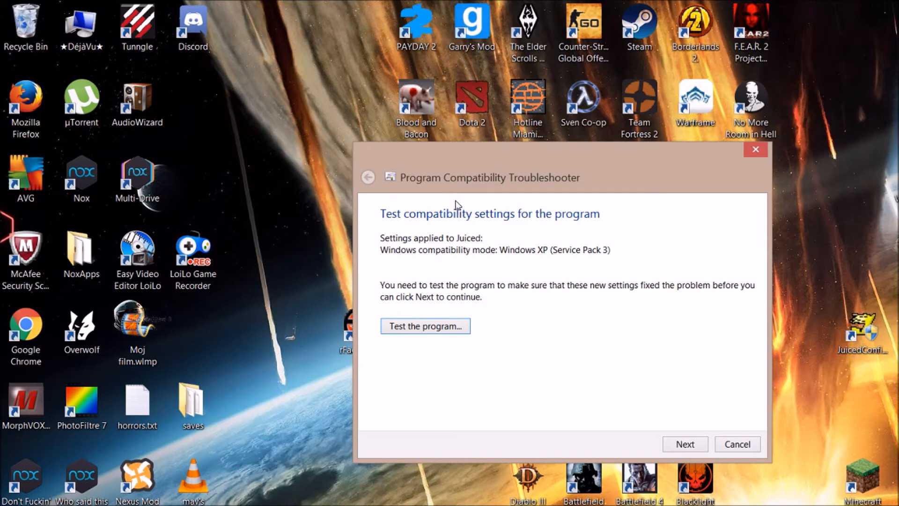
mouse_move(493, 210)
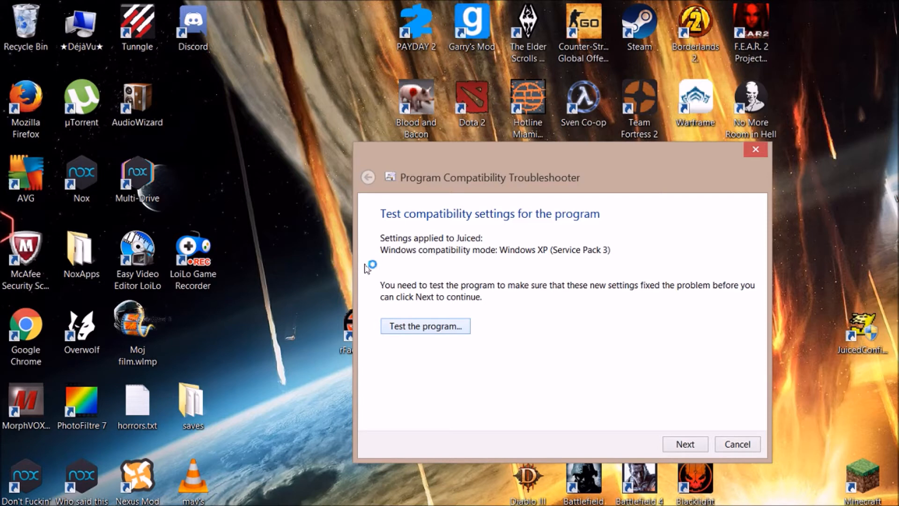
mouse_move(367, 269)
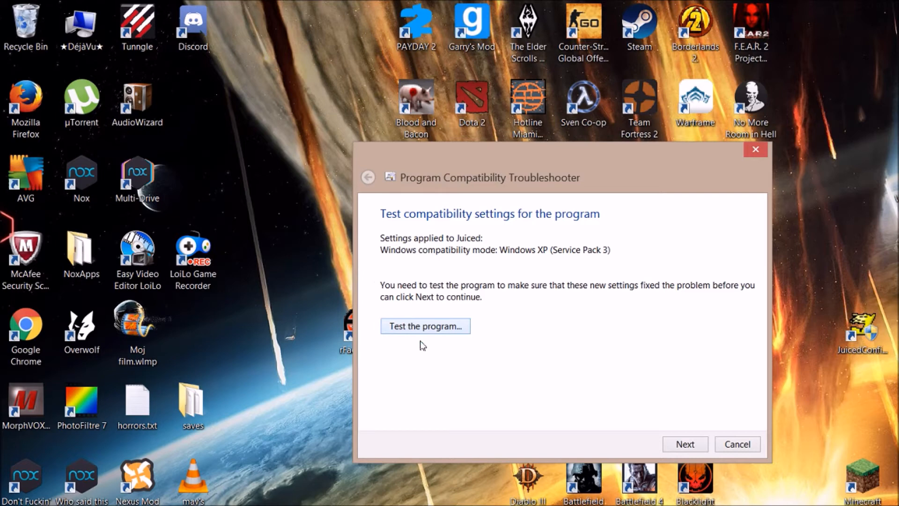
mouse_move(633, 498)
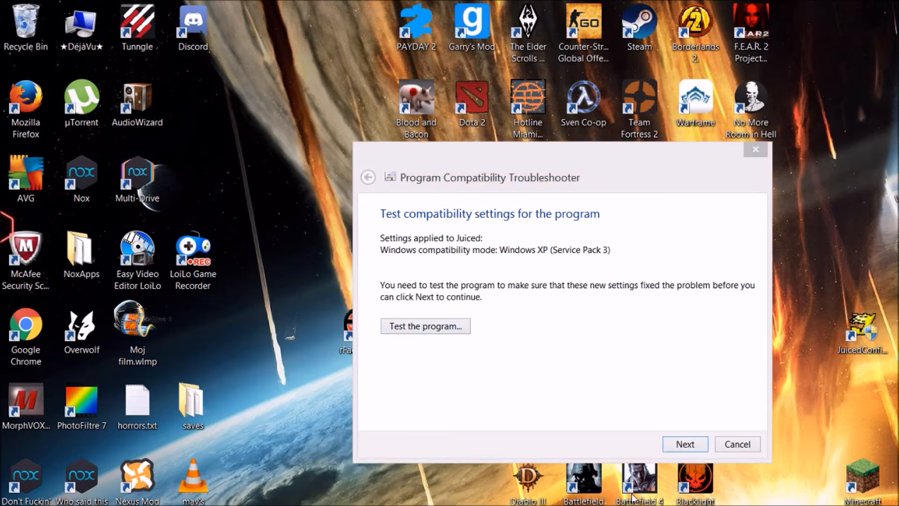
mouse_move(451, 247)
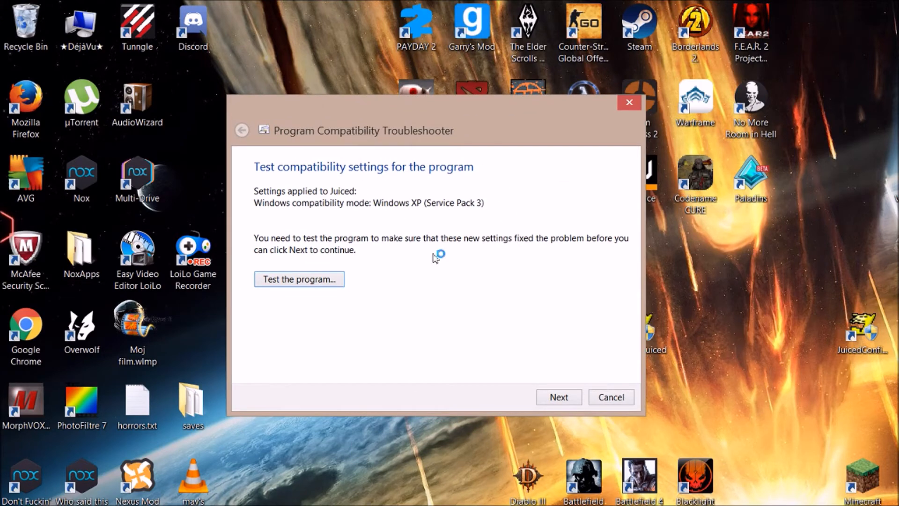
mouse_move(421, 275)
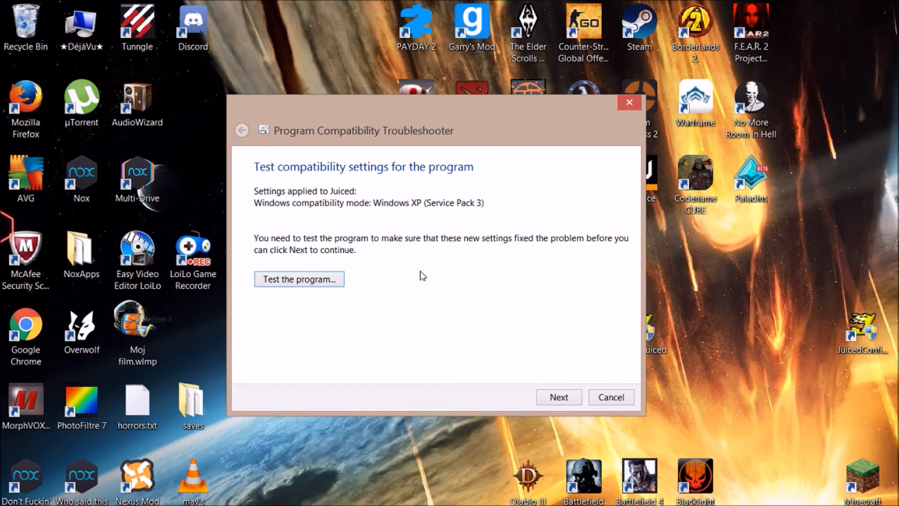
mouse_move(390, 424)
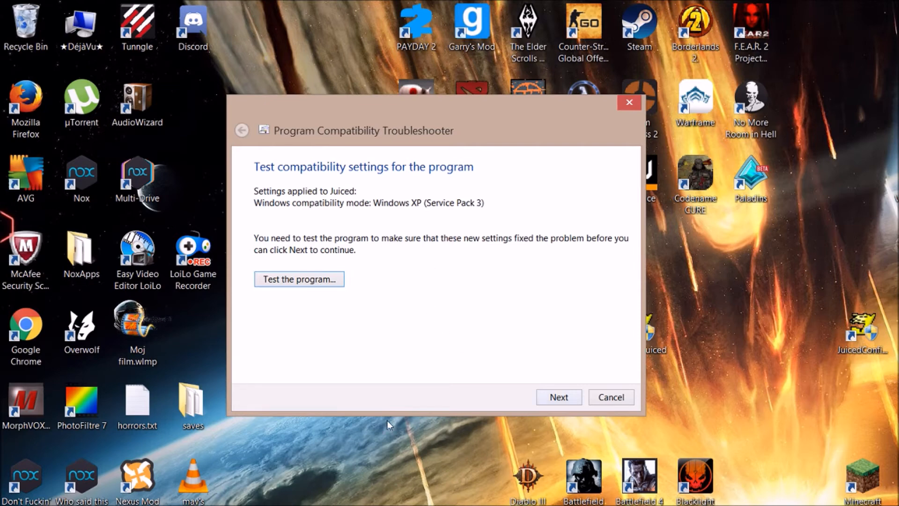
mouse_move(451, 320)
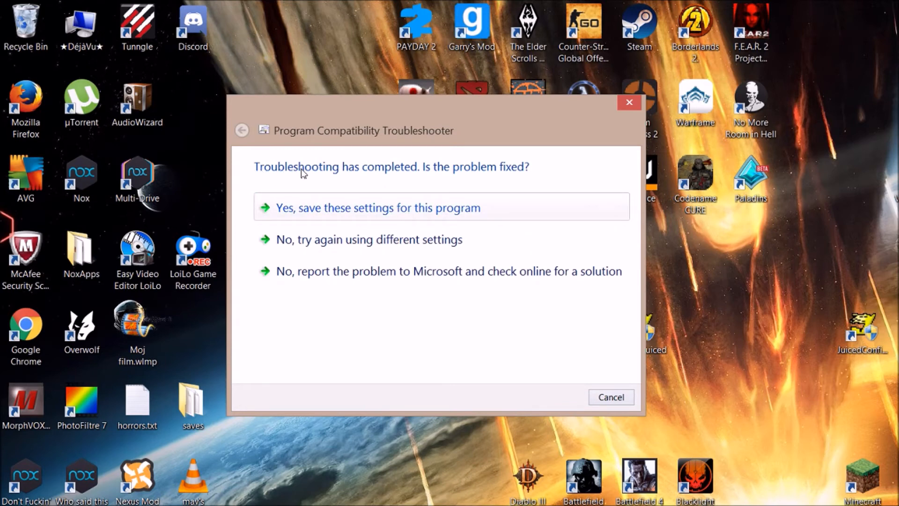
mouse_move(190, 130)
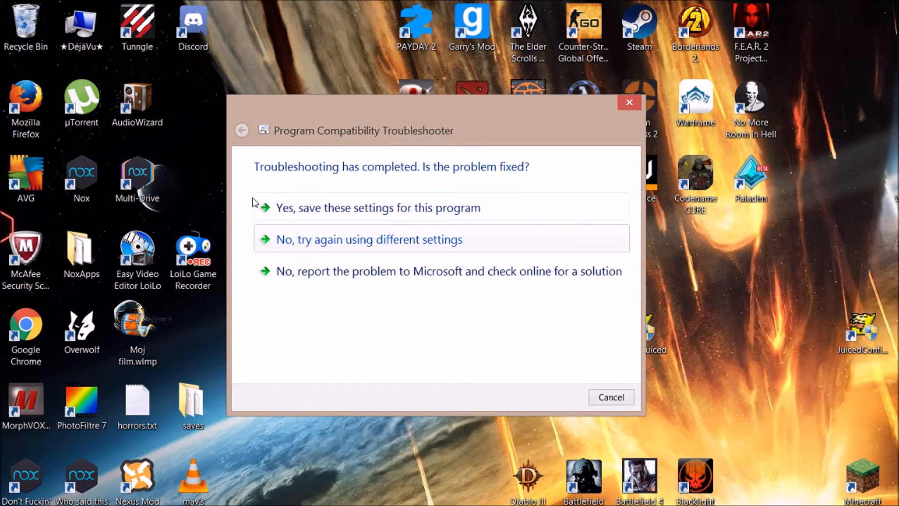
mouse_move(359, 192)
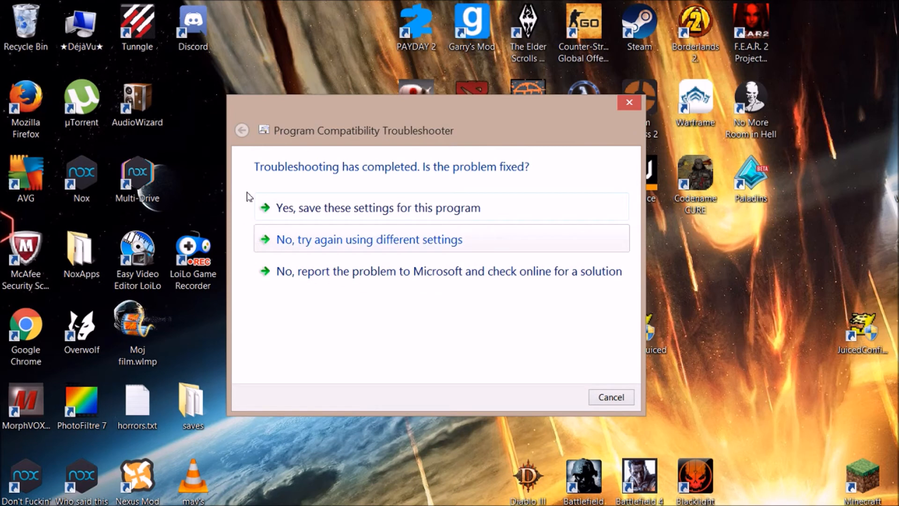
mouse_move(367, 201)
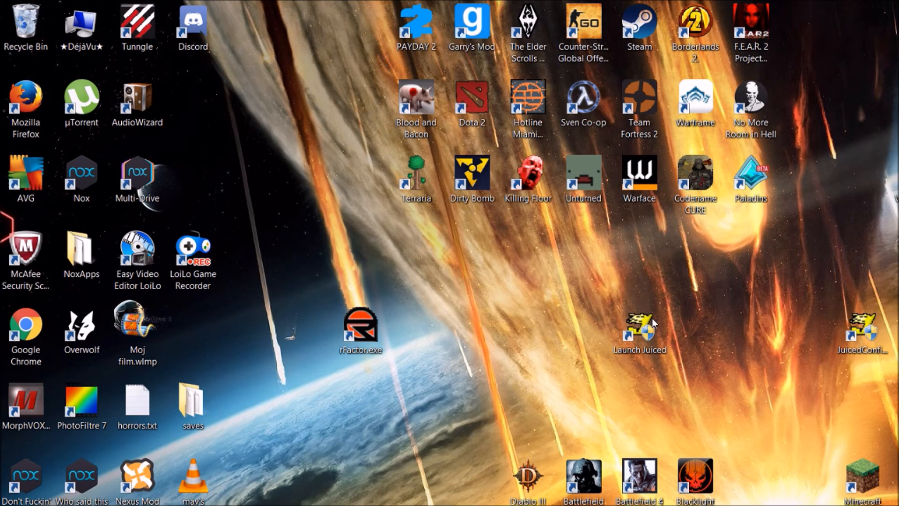
mouse_move(568, 360)
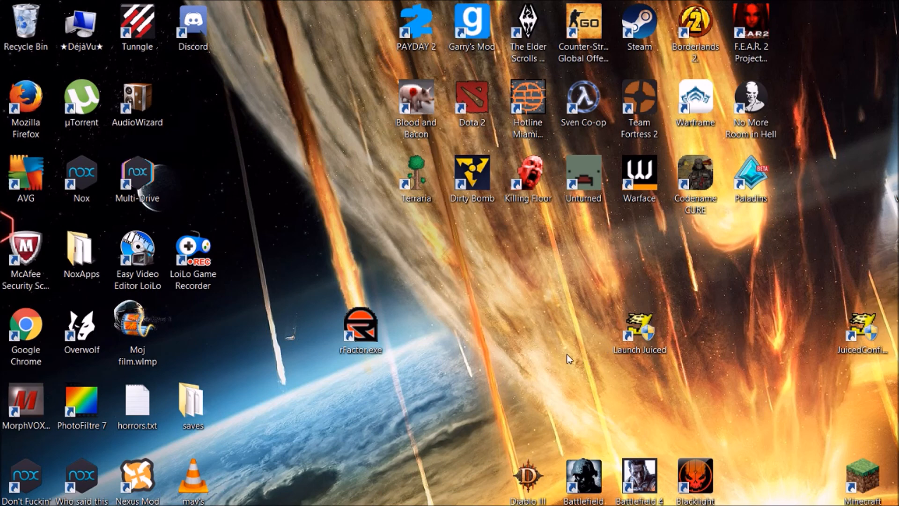